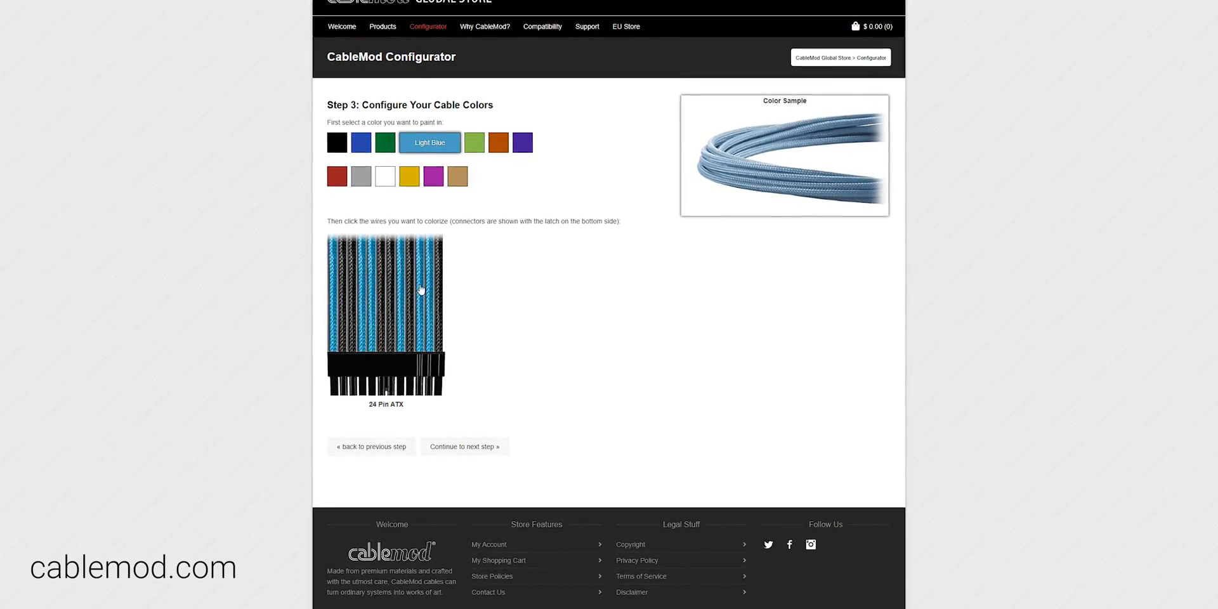
- Show the Amazon EZDIY-FAB sleeved extension kit in its Red&Black with combs version
left_click(360, 175)
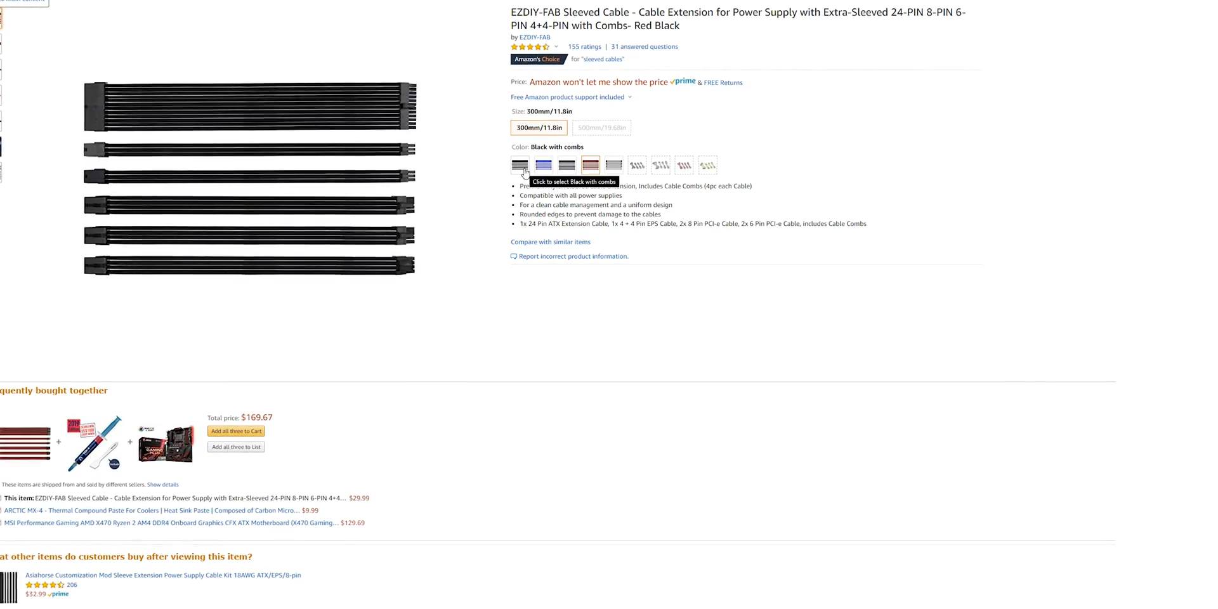
left_click(590, 164)
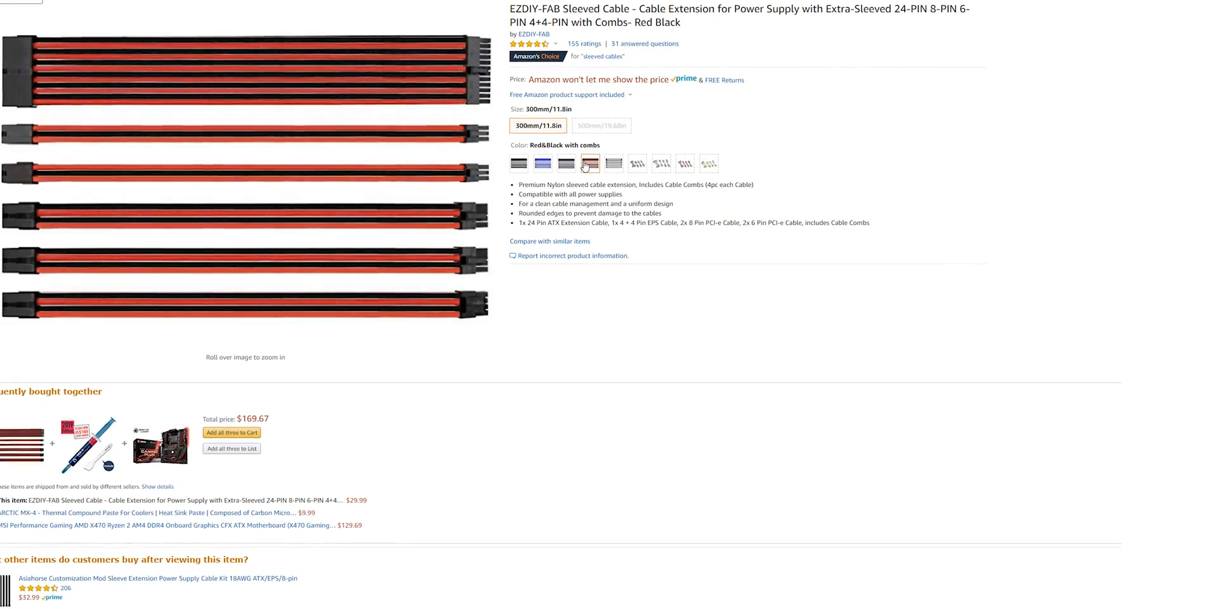